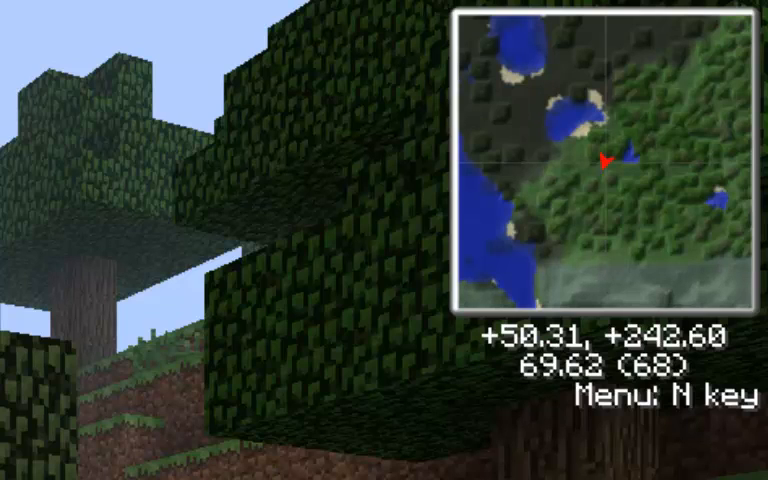
Open Rei's Minimap menu with N to reach the key binding settings
{"action": "key", "text": "n"}
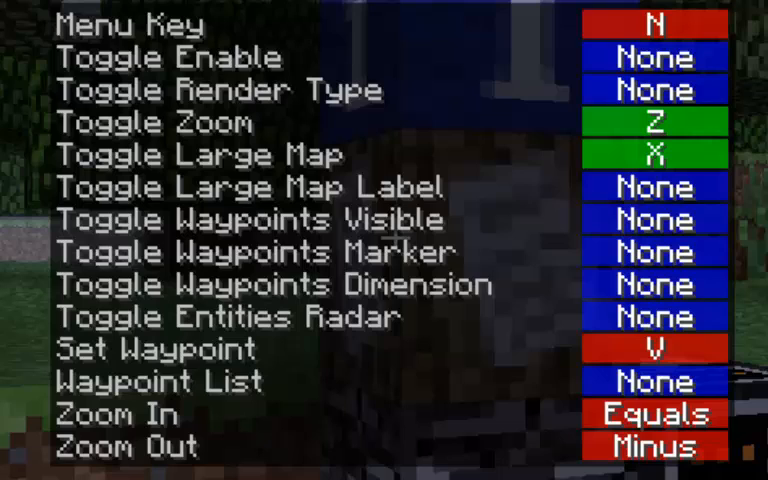
{"action": "mouse_move", "coordinate": [643, 18]}
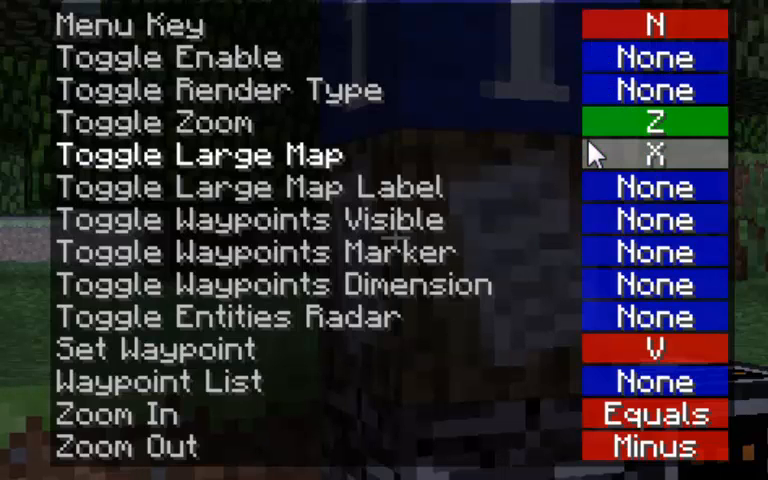
{"action": "mouse_move", "coordinate": [638, 165]}
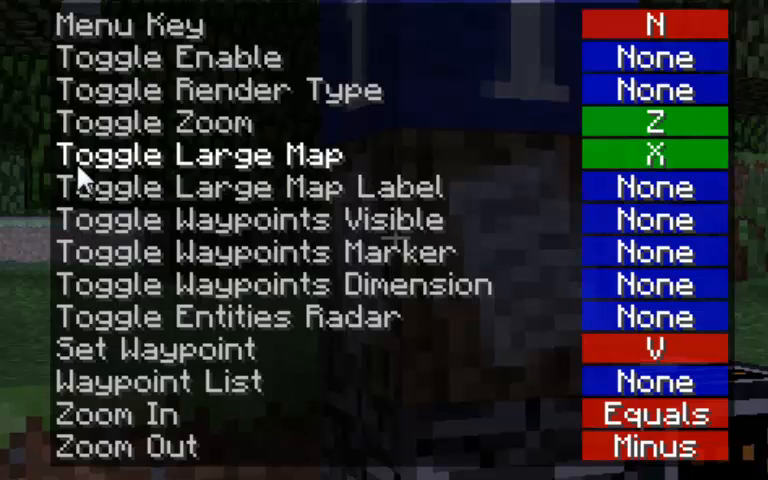
{"action": "mouse_move", "coordinate": [65, 350]}
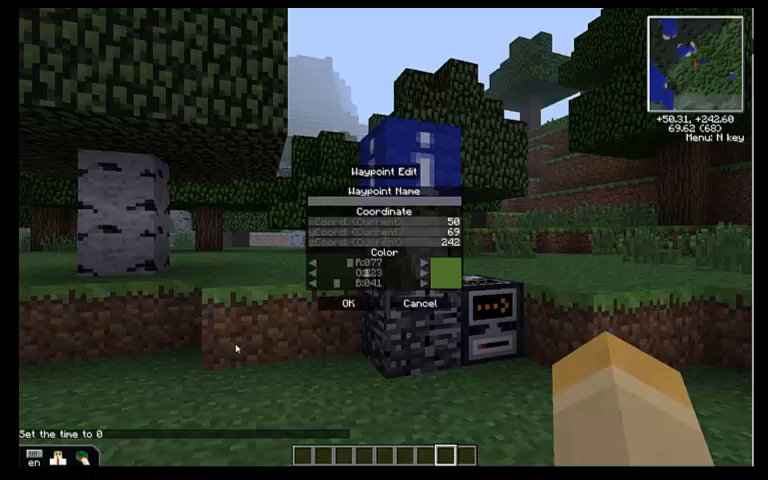
{"action": "mouse_move", "coordinate": [345, 215]}
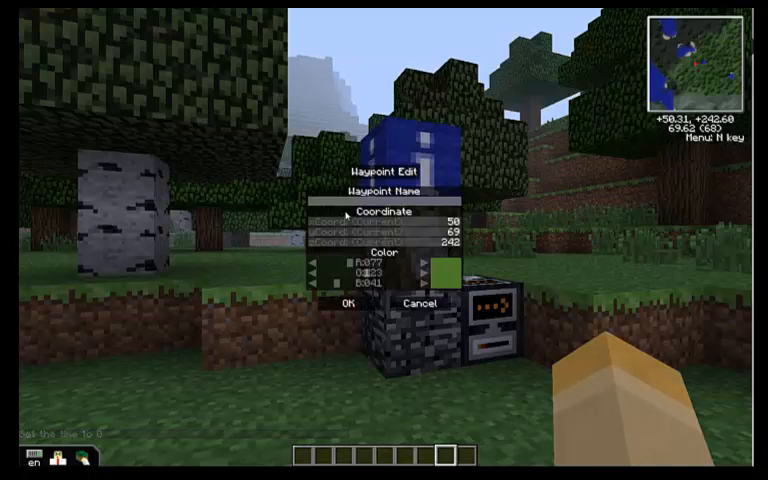
{"action": "mouse_move", "coordinate": [344, 214]}
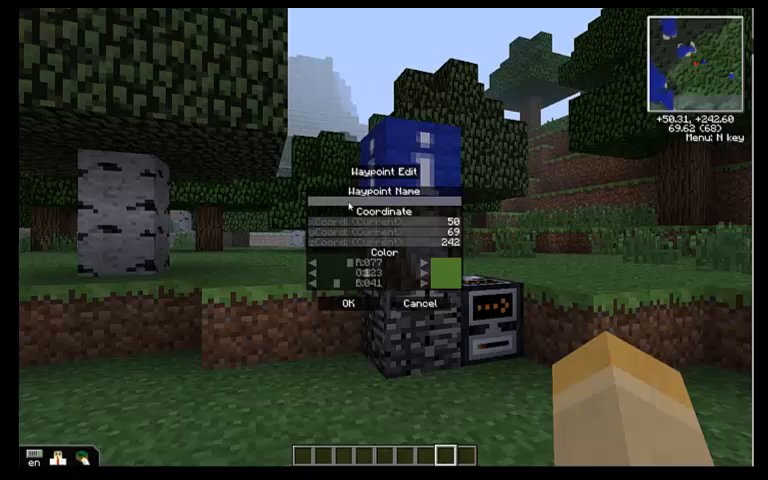
Name the new waypoint 'Spawn Point' in blue and save it
{"action": "type", "text": "Spawn P"}
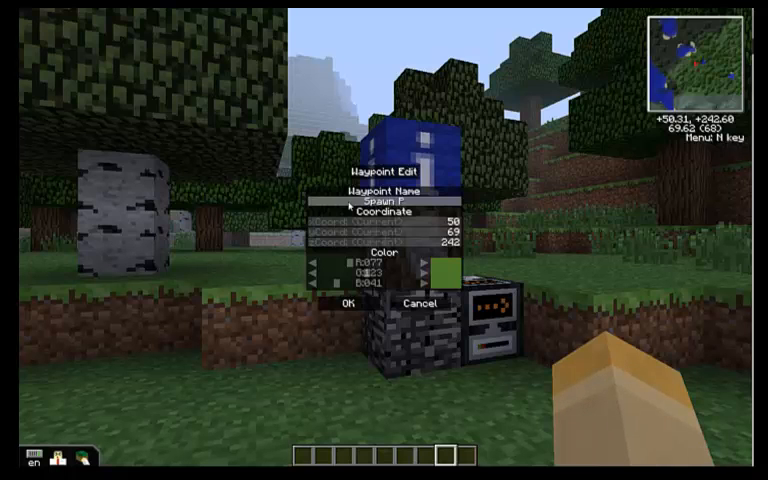
{"action": "type", "text": "oint"}
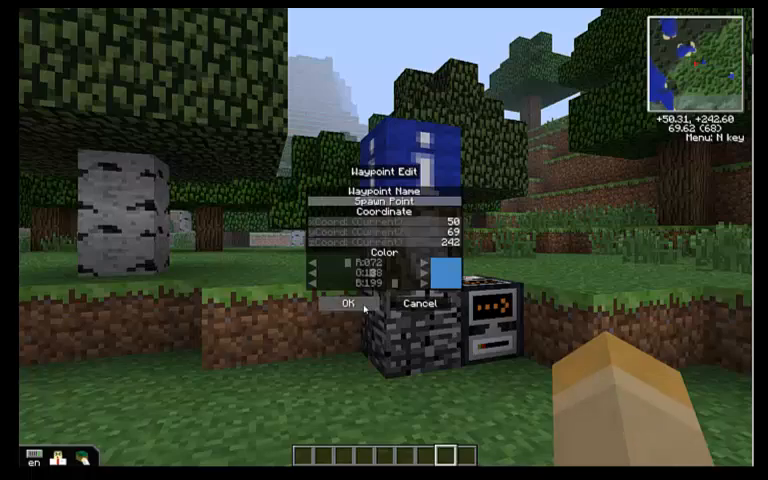
{"action": "left_click", "coordinate": [347, 302]}
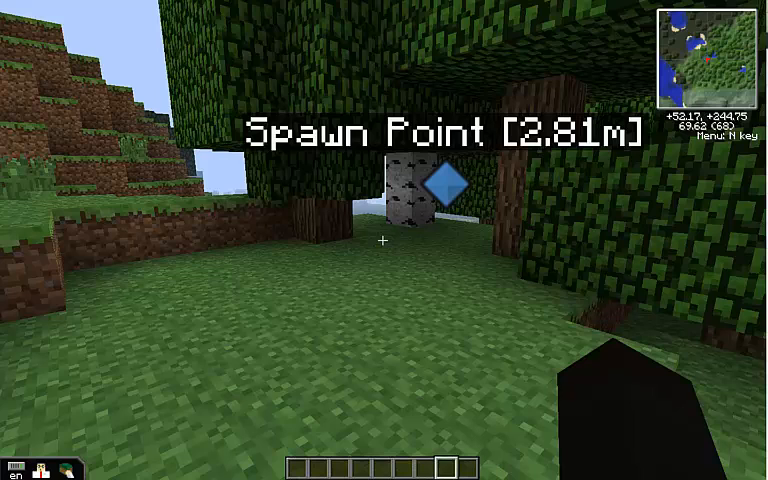
Remove the Spawn Point waypoint from the Overworld waypoint list
{"action": "key", "text": "n"}
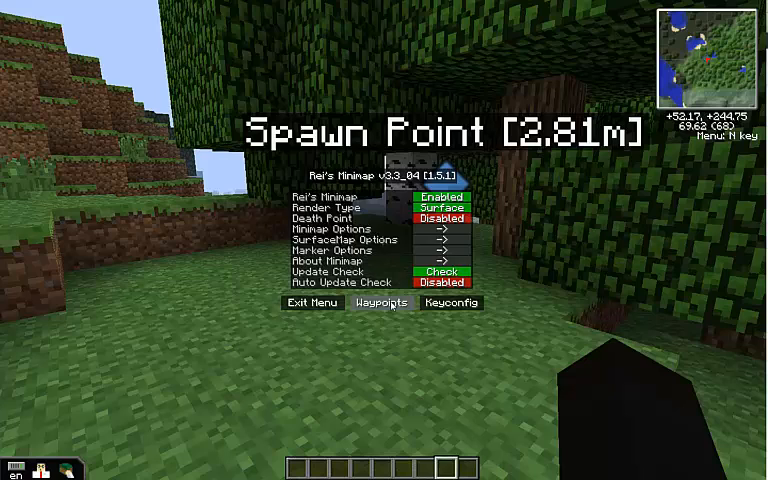
{"action": "left_click", "coordinate": [381, 302]}
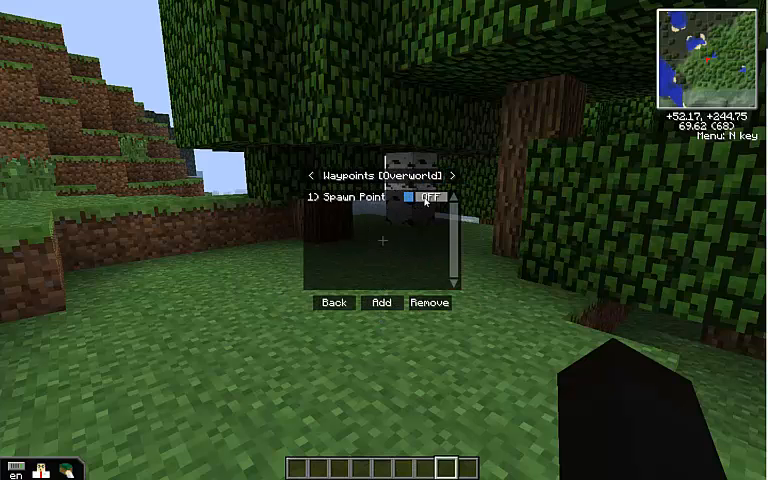
{"action": "left_click", "coordinate": [426, 198]}
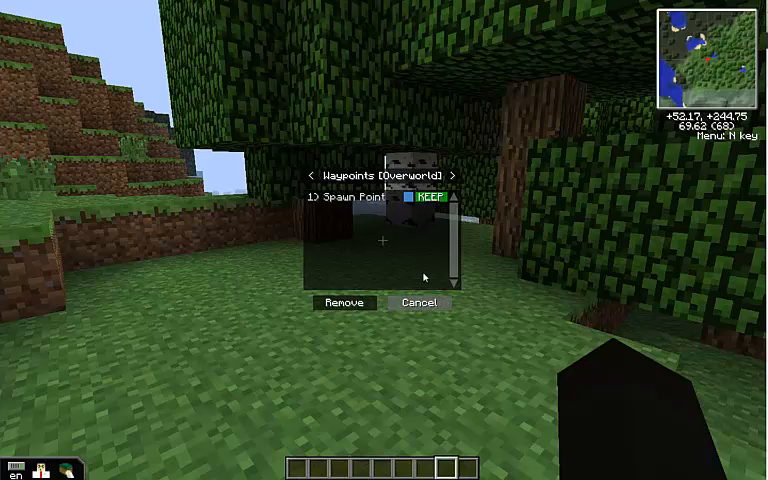
{"action": "left_click", "coordinate": [432, 198]}
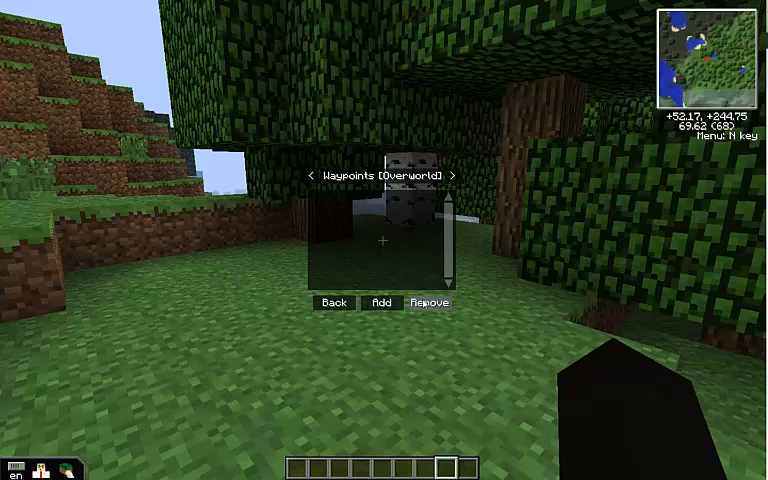
{"action": "mouse_move", "coordinate": [343, 313]}
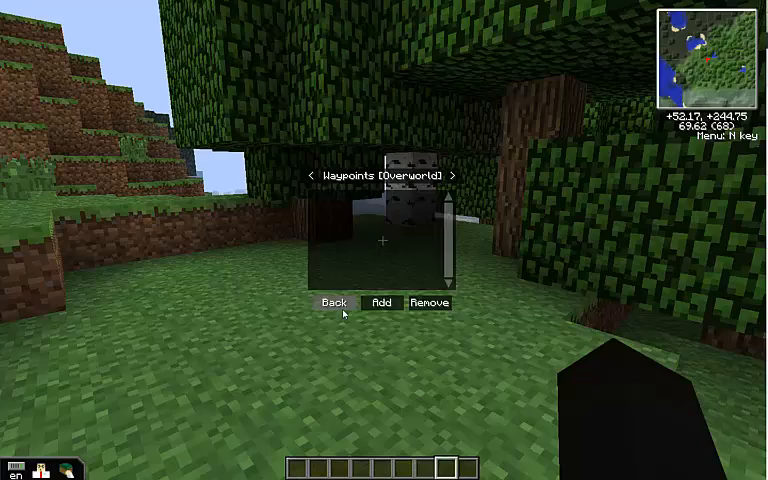
Exit Rei's Minimap menu and resume play
{"action": "left_click", "coordinate": [333, 302]}
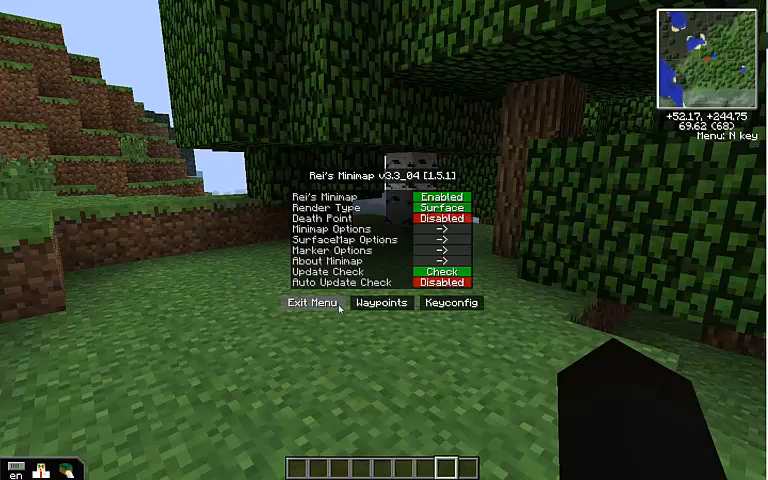
{"action": "left_click", "coordinate": [309, 303]}
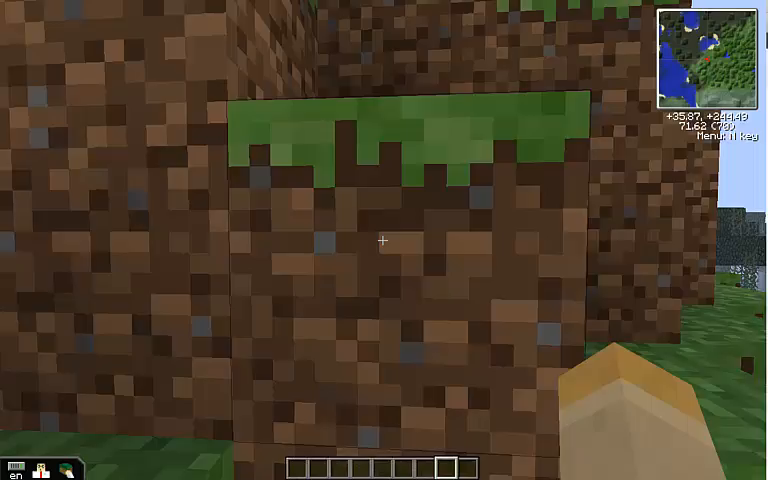
{"action": "mouse_move", "coordinate": [384, 240]}
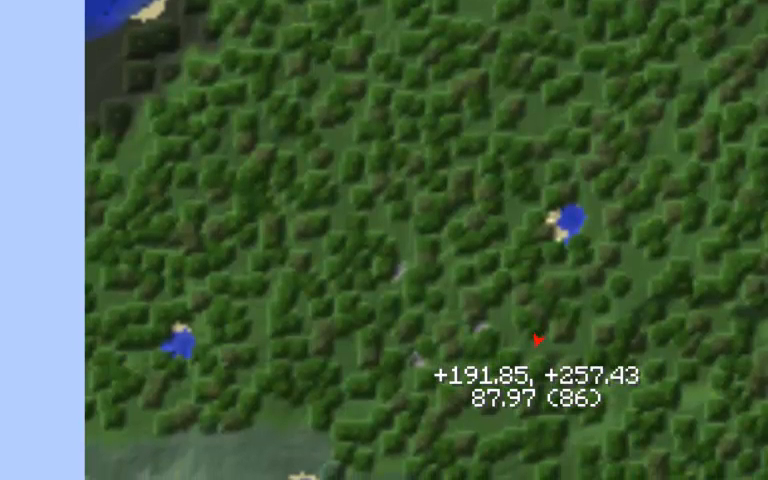
Leave the large map and pause the game with Esc
{"action": "key", "text": "Escape"}
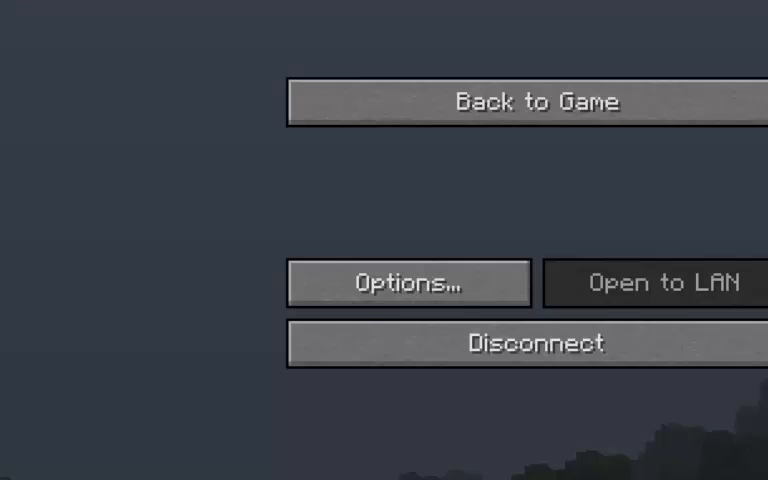
{"action": "left_click", "coordinate": [520, 101]}
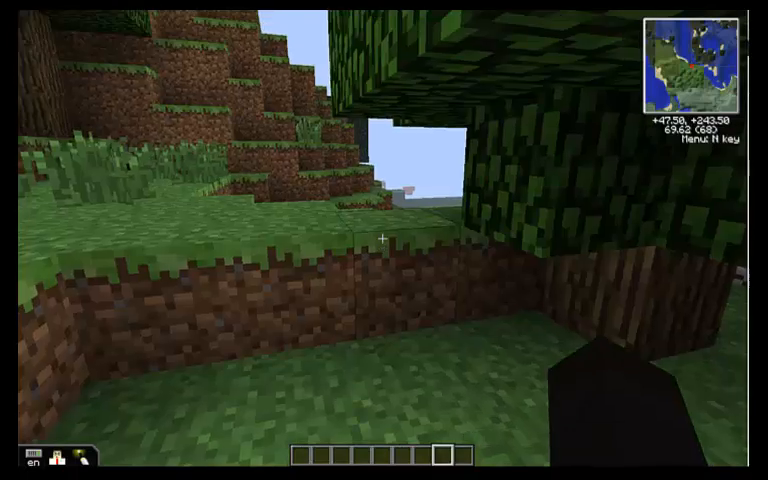
{"action": "mouse_move", "coordinate": [384, 240]}
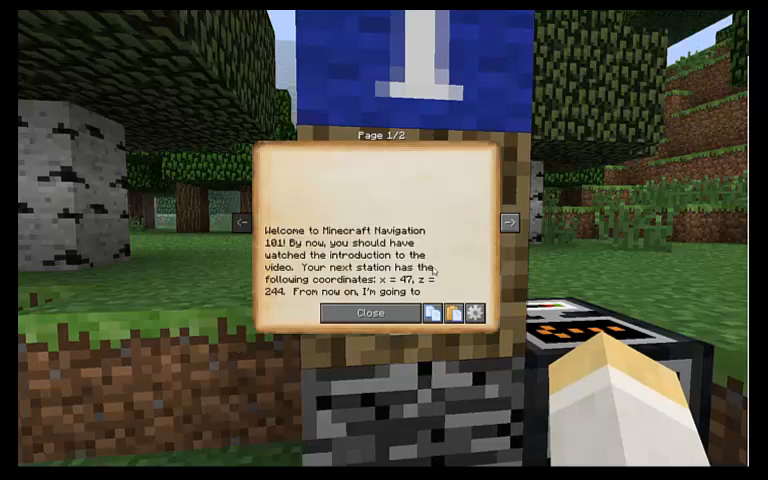
Close the welcome book, keeping its text with coordinates x = 96, z = 263
{"action": "left_click", "coordinate": [505, 219]}
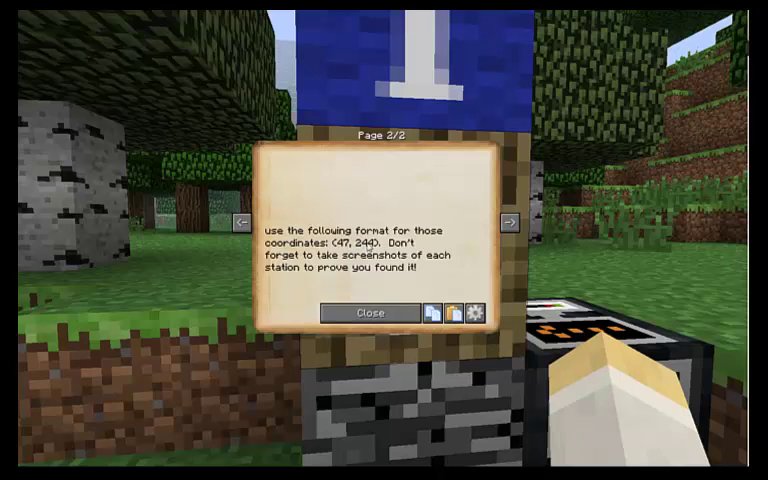
{"action": "left_click", "coordinate": [369, 312]}
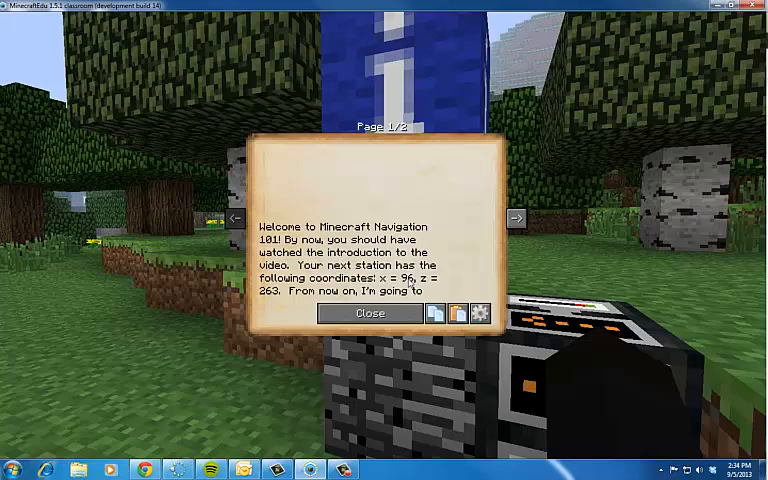
{"action": "mouse_move", "coordinate": [411, 311]}
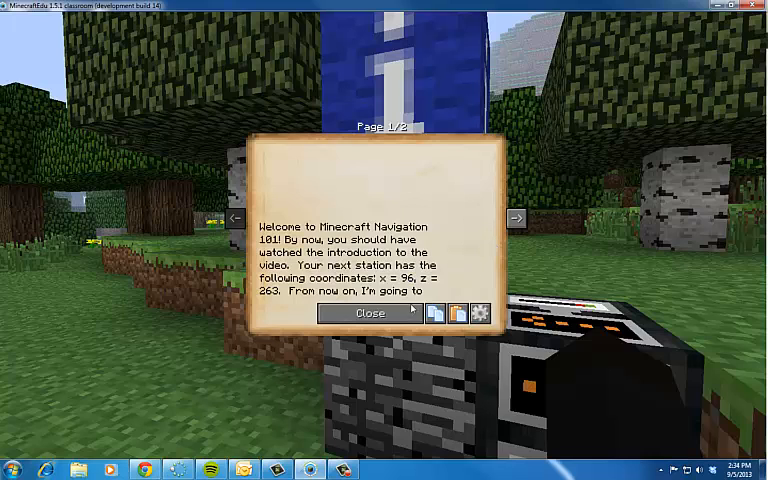
{"action": "mouse_move", "coordinate": [370, 313]}
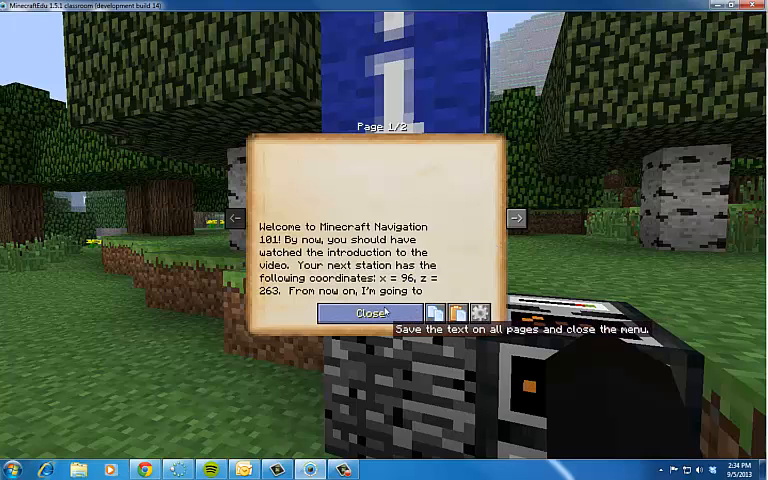
{"action": "left_click", "coordinate": [366, 312]}
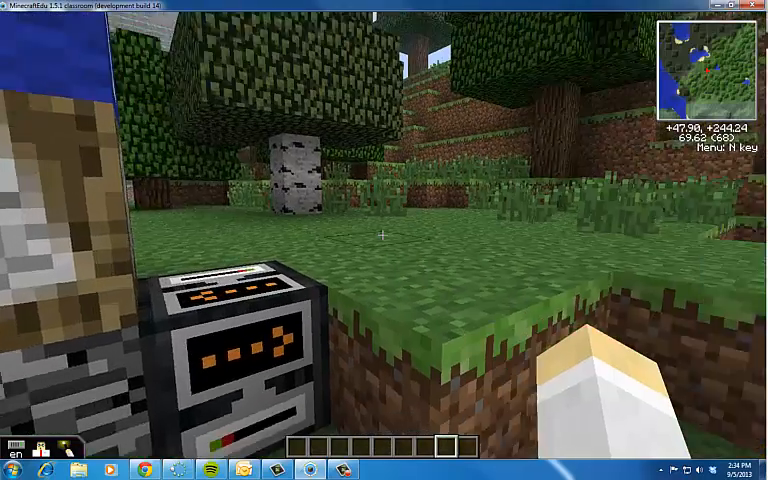
Walk toward the next station at x 96, z 263
{"action": "key", "text": "n"}
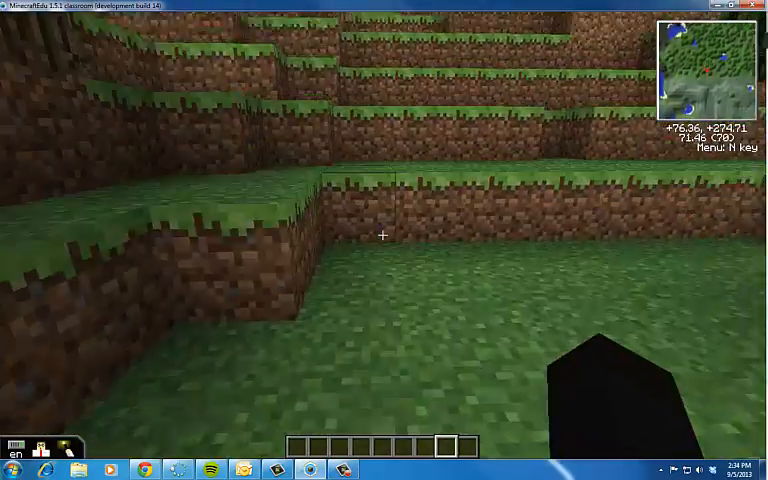
{"action": "mouse_move", "coordinate": [383, 237]}
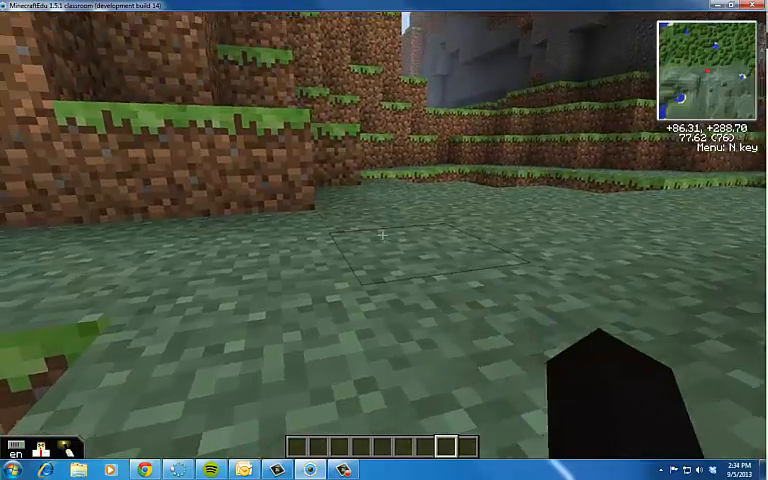
{"action": "mouse_move", "coordinate": [384, 236]}
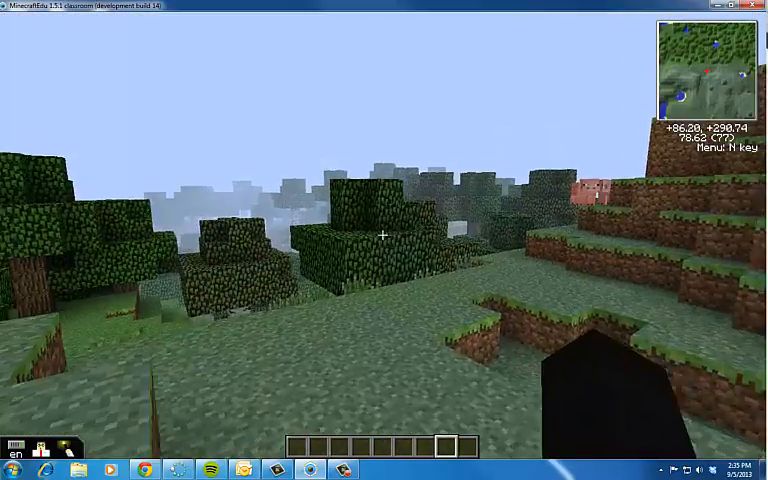
{"action": "mouse_move", "coordinate": [384, 240]}
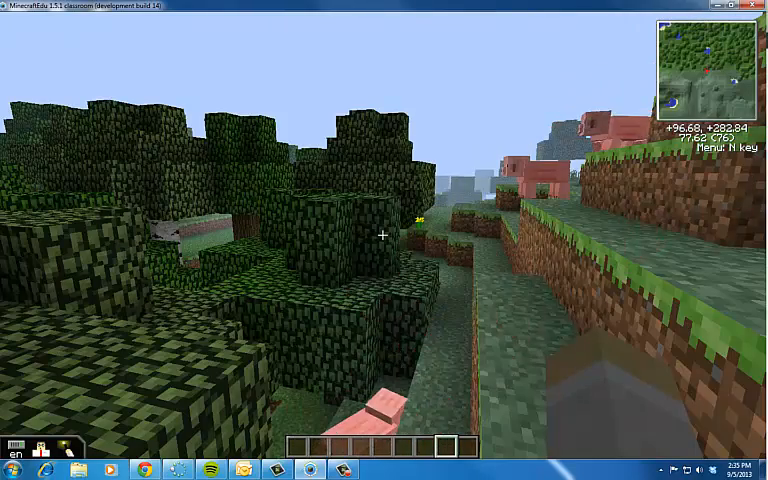
{"action": "mouse_move", "coordinate": [384, 236]}
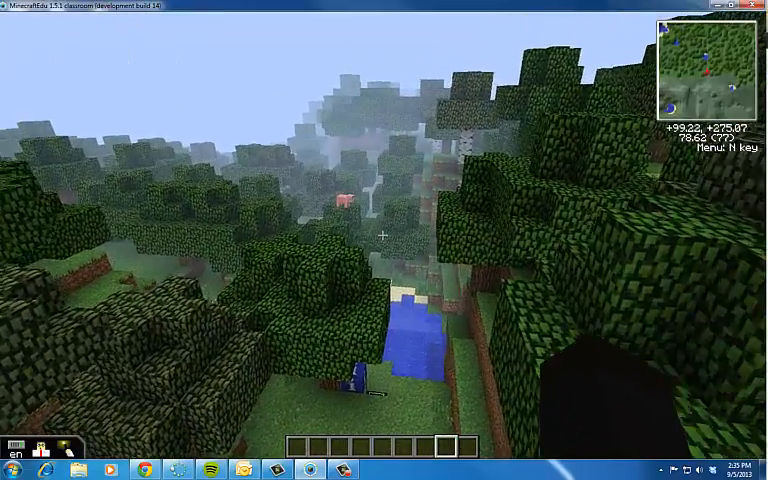
{"action": "mouse_move", "coordinate": [384, 236]}
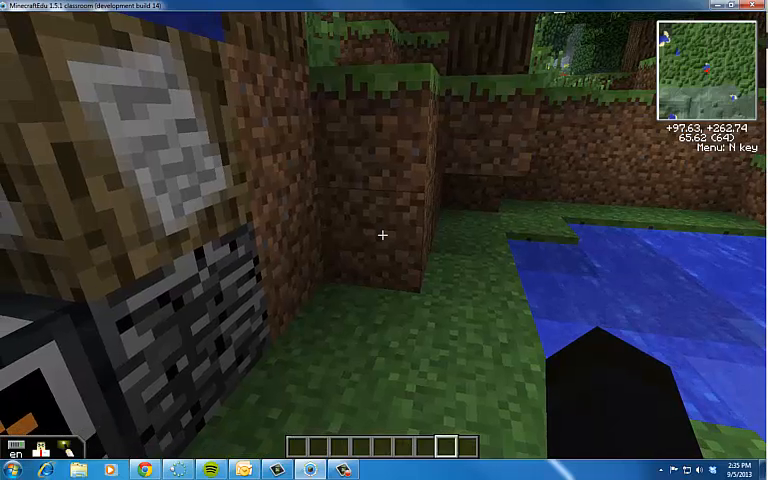
{"action": "mouse_move", "coordinate": [384, 235]}
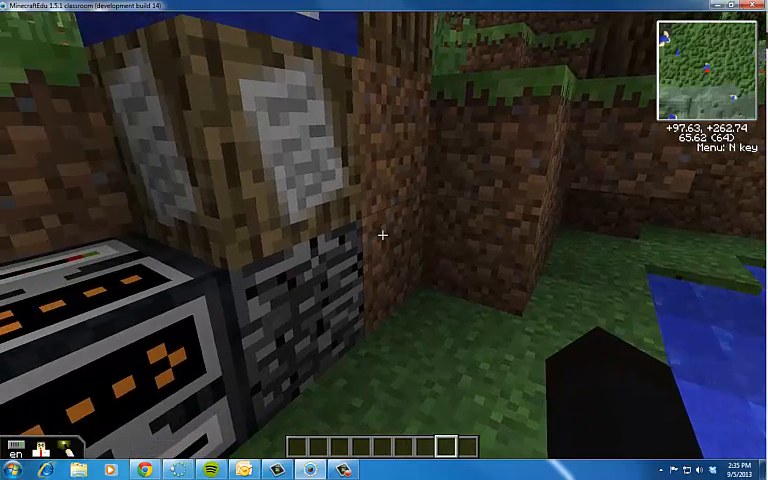
{"action": "mouse_move", "coordinate": [384, 236]}
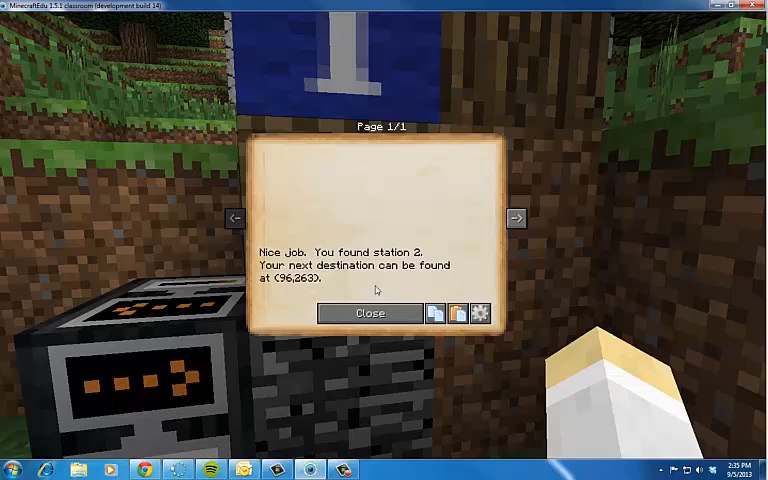
{"action": "mouse_move", "coordinate": [403, 295]}
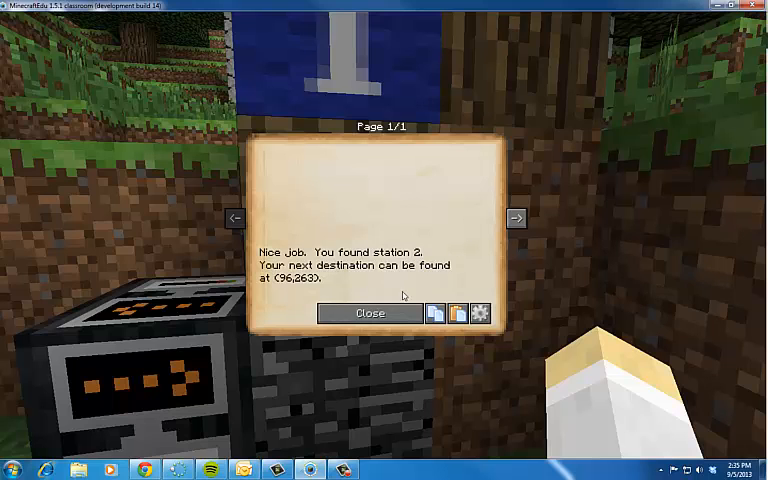
Read the Station 2 book giving the next destination (96, 263)
{"action": "left_click", "coordinate": [369, 313]}
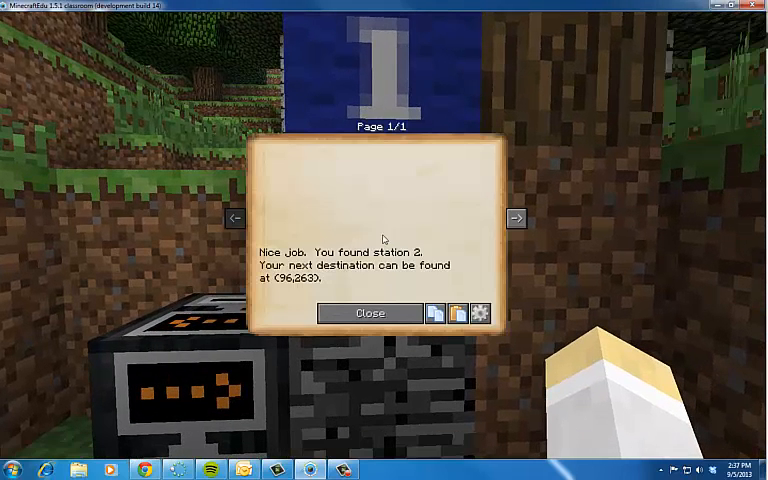
{"action": "mouse_move", "coordinate": [430, 233]}
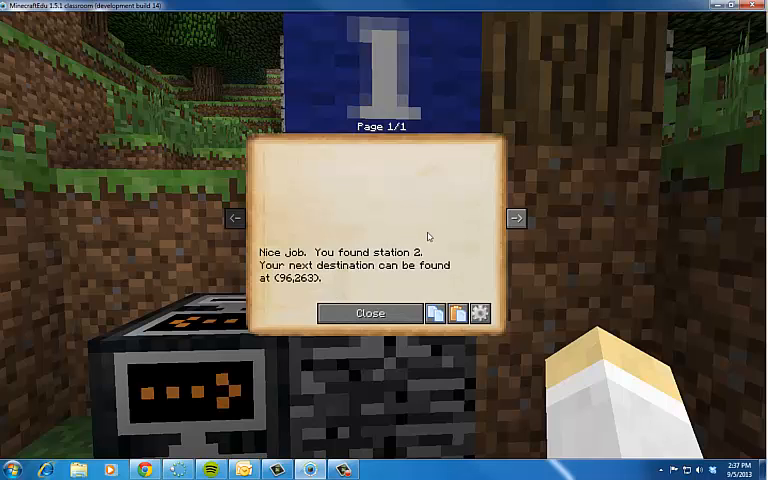
{"action": "mouse_move", "coordinate": [497, 297]}
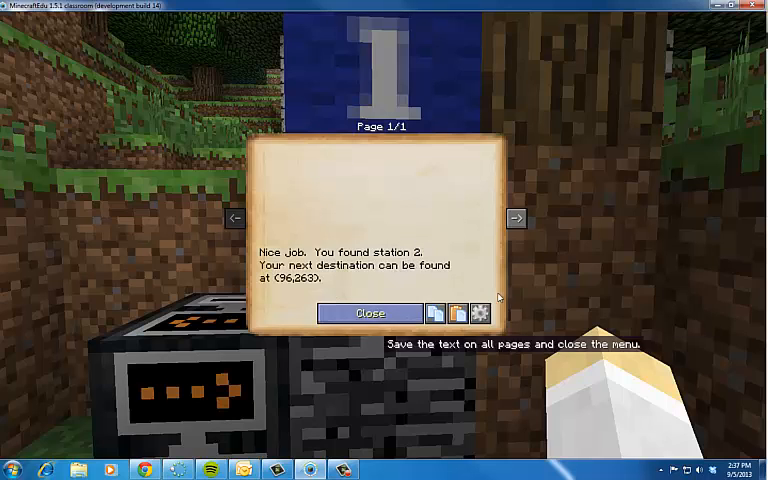
{"action": "mouse_move", "coordinate": [183, 338]}
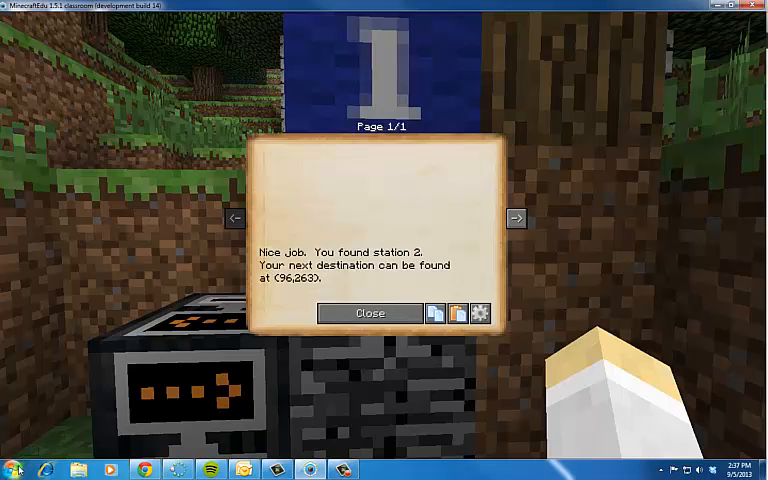
{"action": "left_click", "coordinate": [12, 468]}
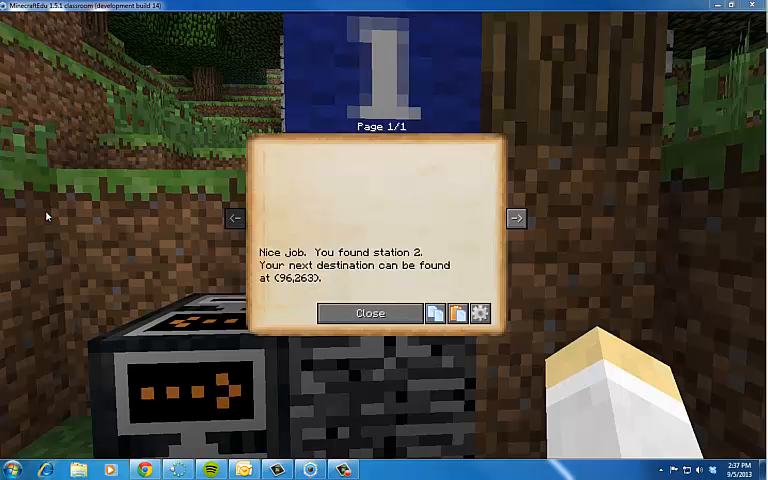
{"action": "mouse_move", "coordinate": [52, 212]}
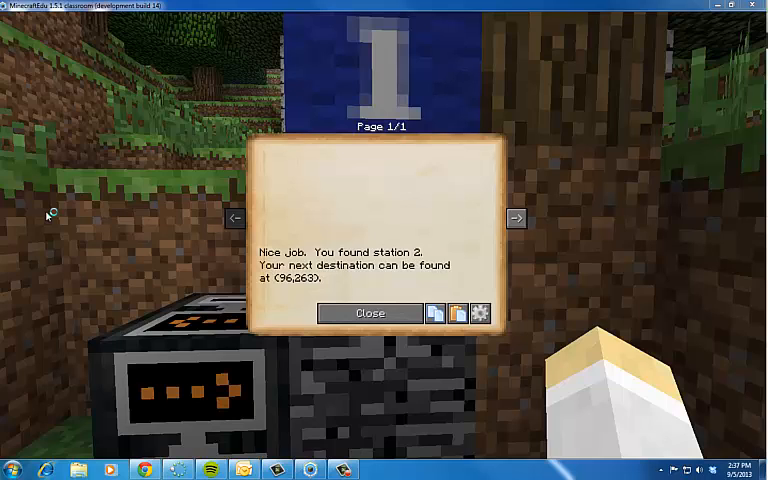
{"action": "mouse_move", "coordinate": [197, 207]}
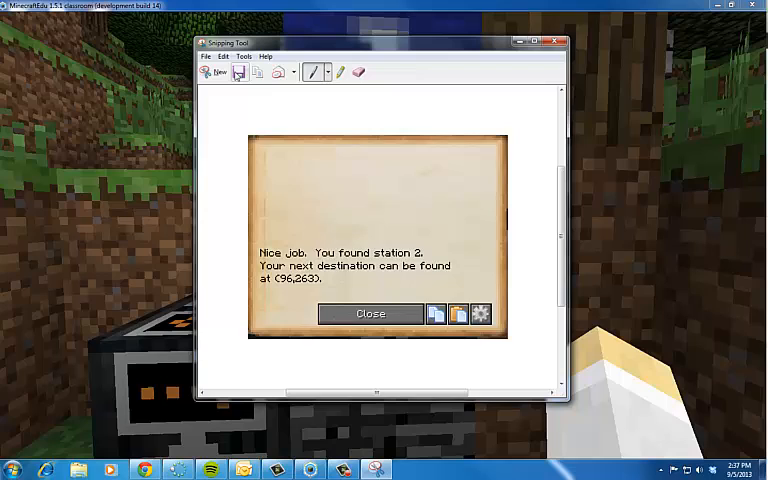
{"action": "mouse_move", "coordinate": [239, 73]}
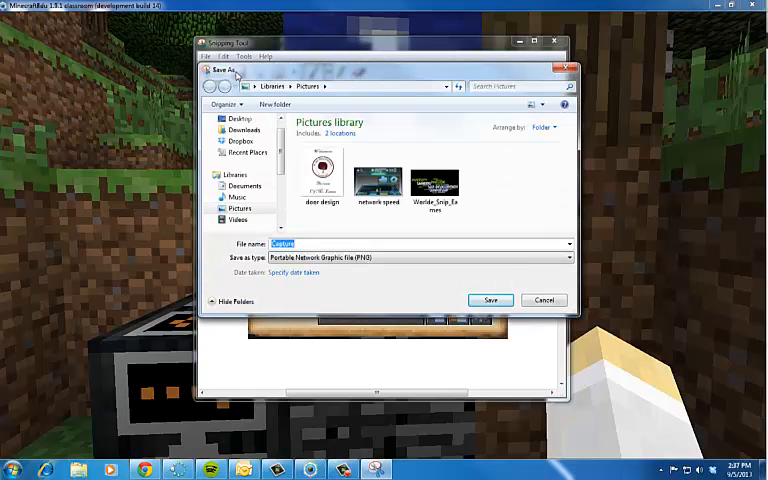
Create a 'Minecraft Orienteering' folder in Tech and name the snip 'Station'
{"action": "scroll", "scroll_direction": "down", "scroll_amount": 3}
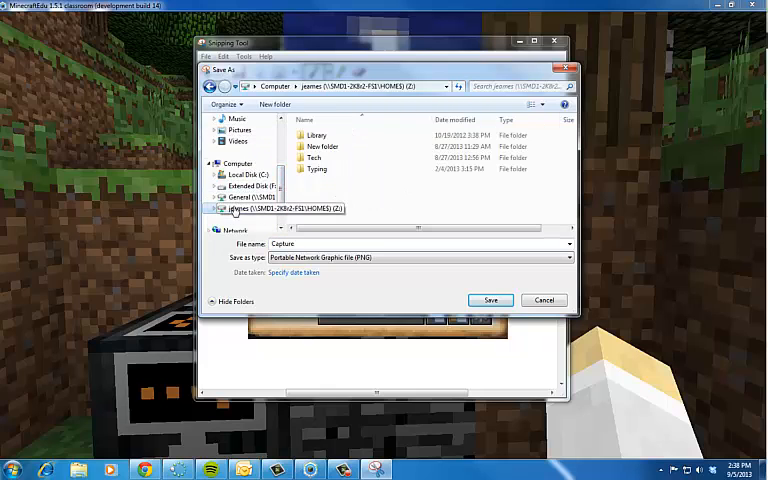
{"action": "double_click", "coordinate": [314, 157]}
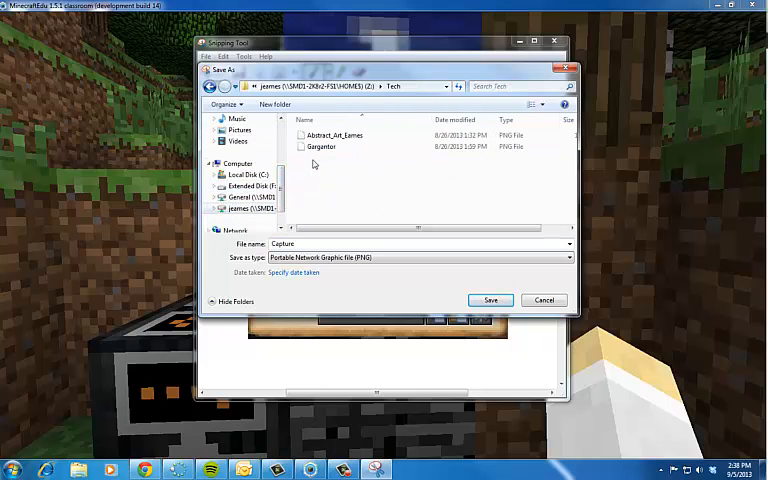
{"action": "mouse_move", "coordinate": [274, 104]}
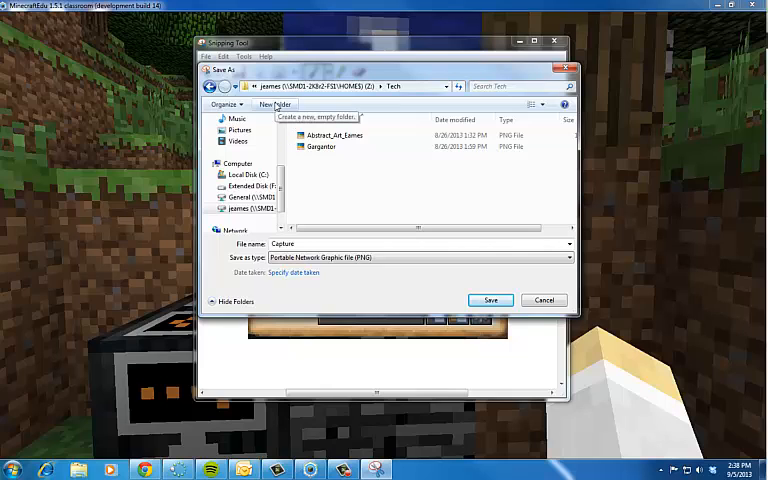
{"action": "left_click", "coordinate": [275, 104]}
{"action": "type", "text": "Minecraft Orienteering"}
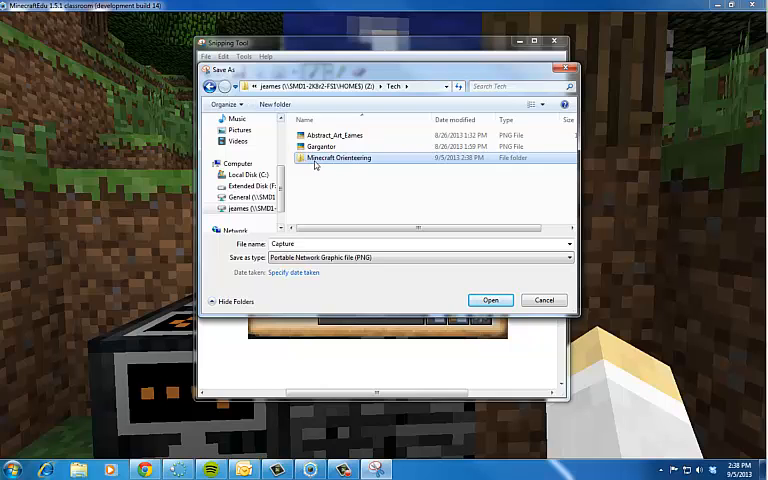
{"action": "double_click", "coordinate": [339, 158]}
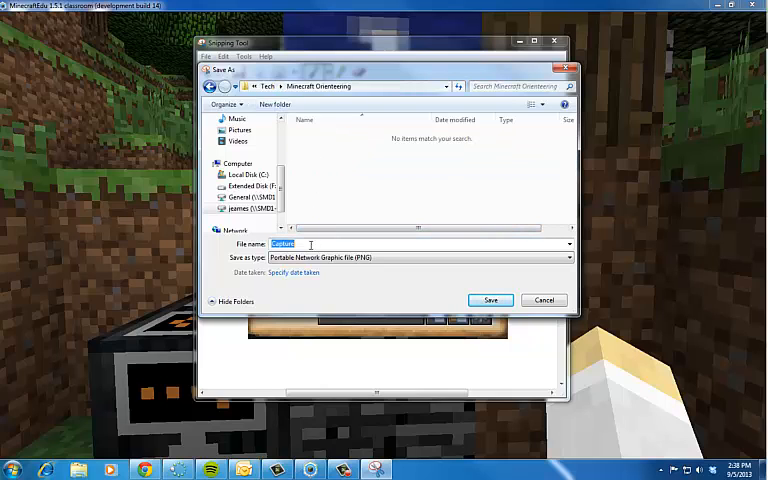
{"action": "type", "text": "Station"}
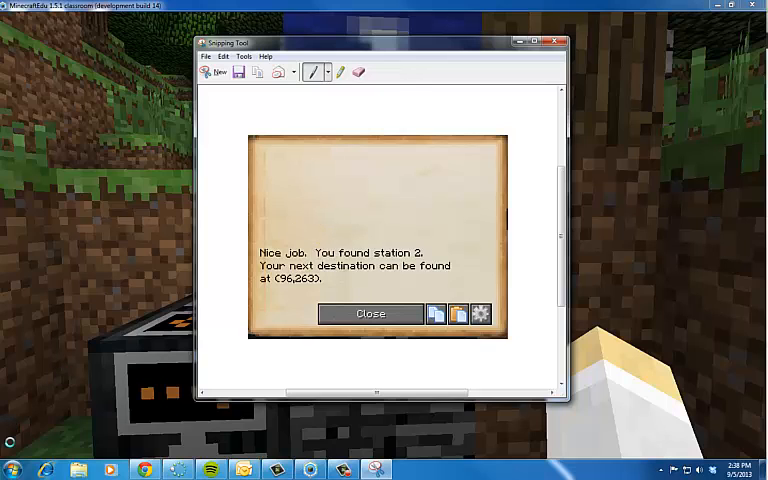
Launch PowerPoint to get a blank presentation with an empty title slide
{"action": "left_click", "coordinate": [10, 468]}
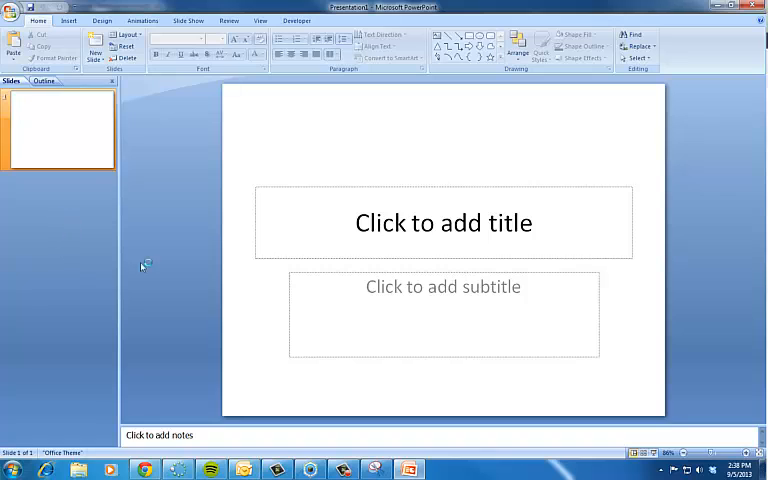
Title the first slide 'Mr. Eames Orienteering'
{"action": "left_click", "coordinate": [443, 222]}
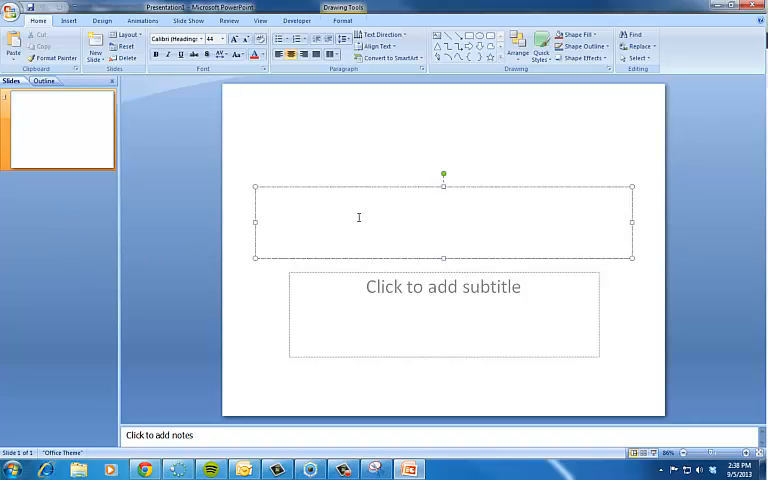
{"action": "type", "text": "Mr. Eames O"}
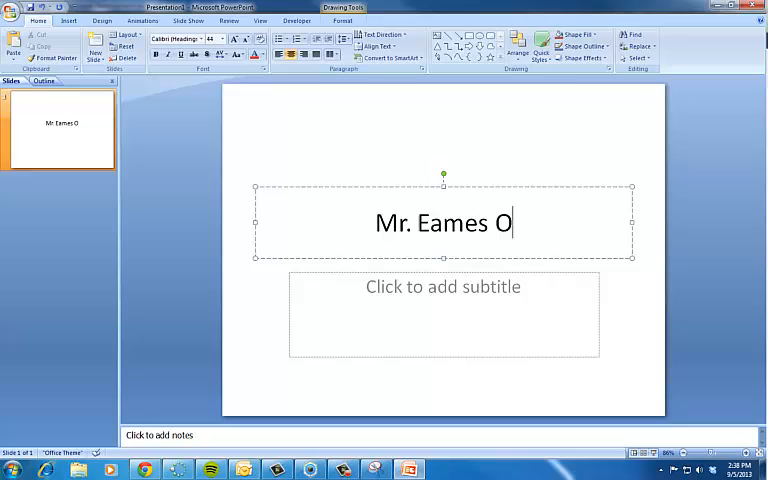
{"action": "type", "text": "rienteering"}
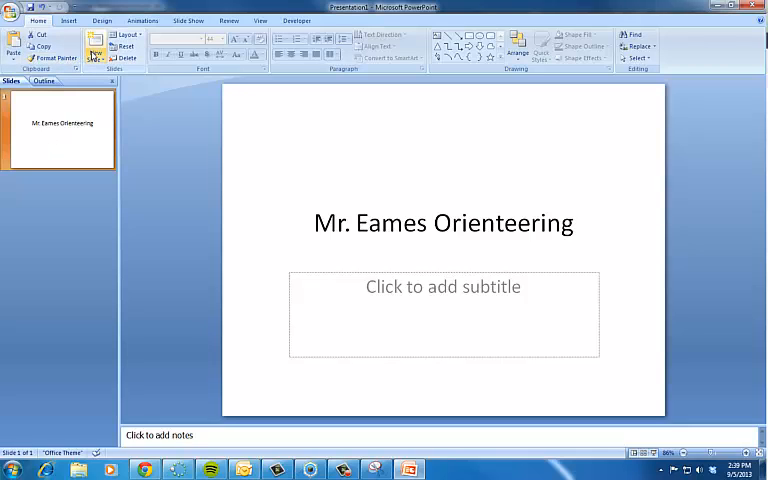
Add a Title and Content slide and title it 'Station 2'
{"action": "left_click", "coordinate": [95, 48]}
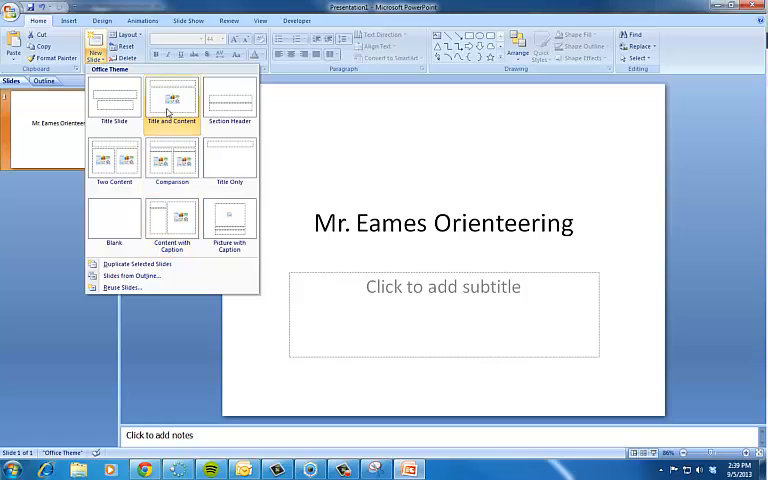
{"action": "left_click", "coordinate": [171, 100]}
{"action": "type", "text": "St"}
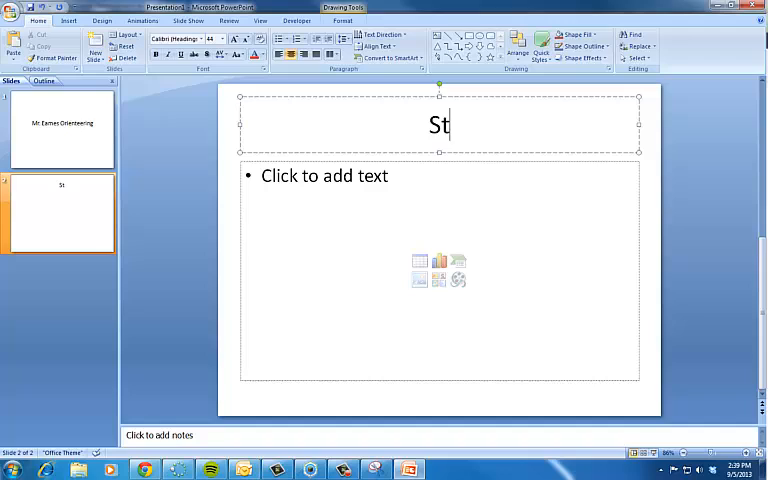
{"action": "type", "text": "ation 2"}
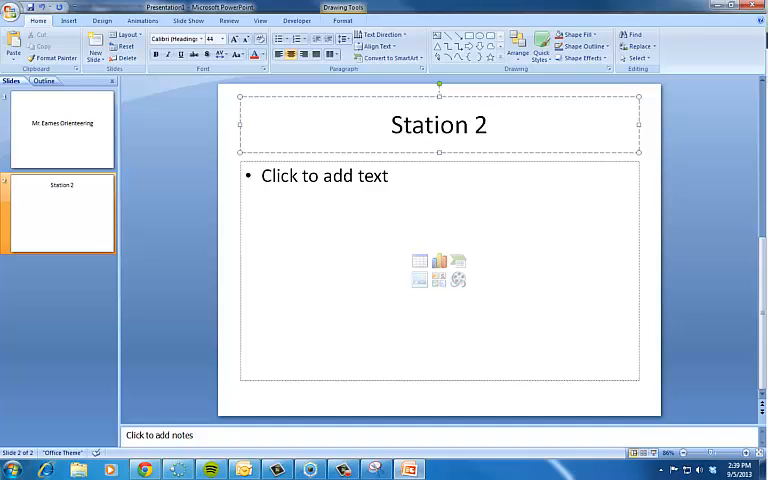
{"action": "mouse_move", "coordinate": [419, 279]}
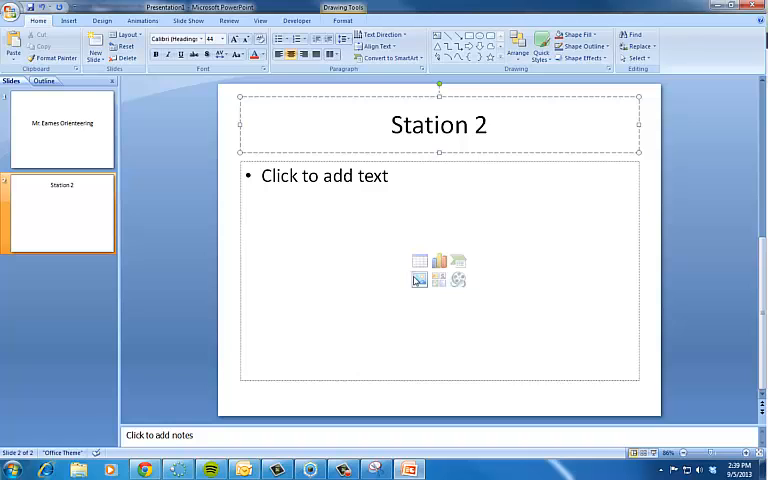
Insert the Station 2 screenshot from Z:\Tech\Minecraft Orienteering into the content placeholder
{"action": "left_click", "coordinate": [419, 279]}
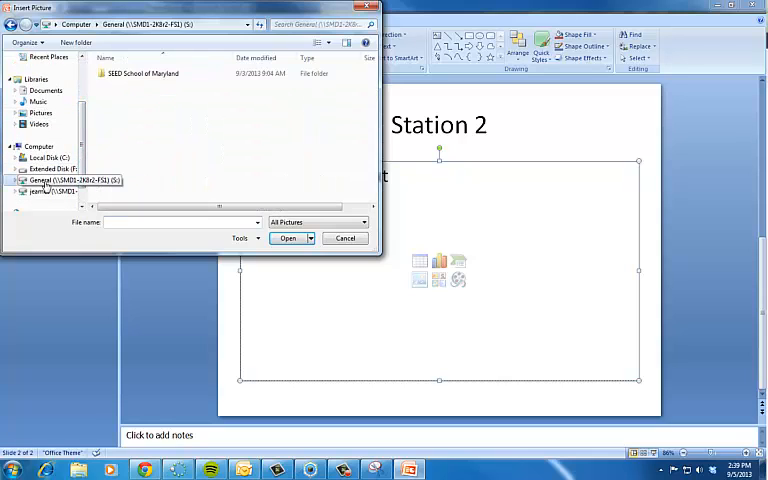
{"action": "left_click", "coordinate": [55, 192]}
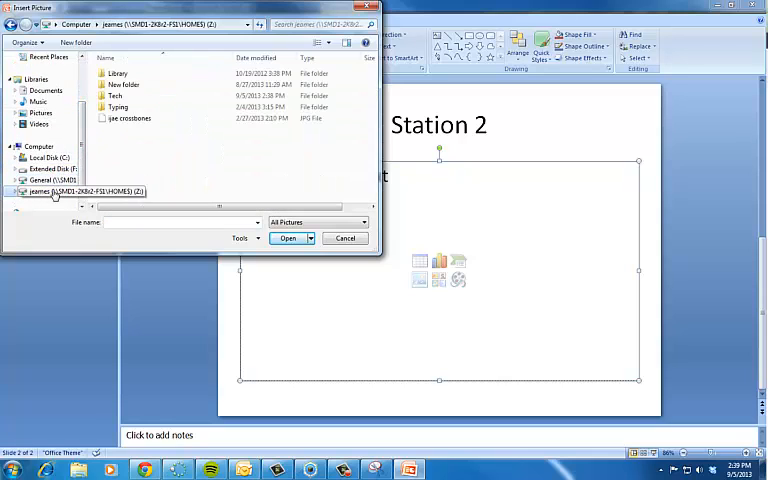
{"action": "double_click", "coordinate": [114, 96]}
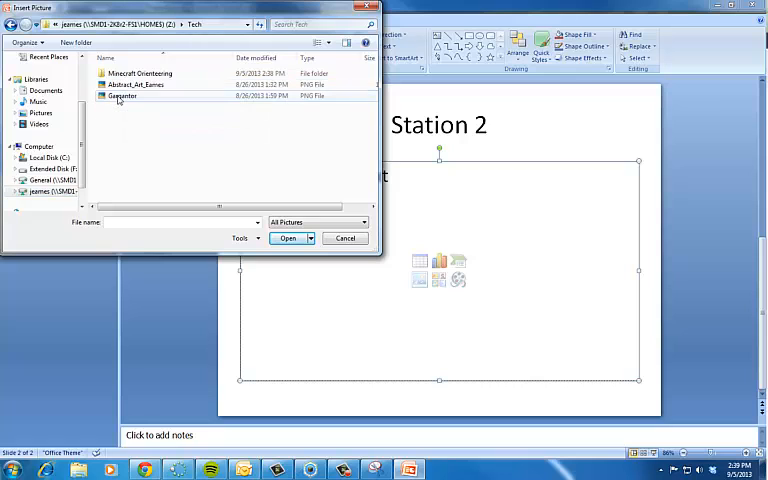
{"action": "double_click", "coordinate": [140, 73]}
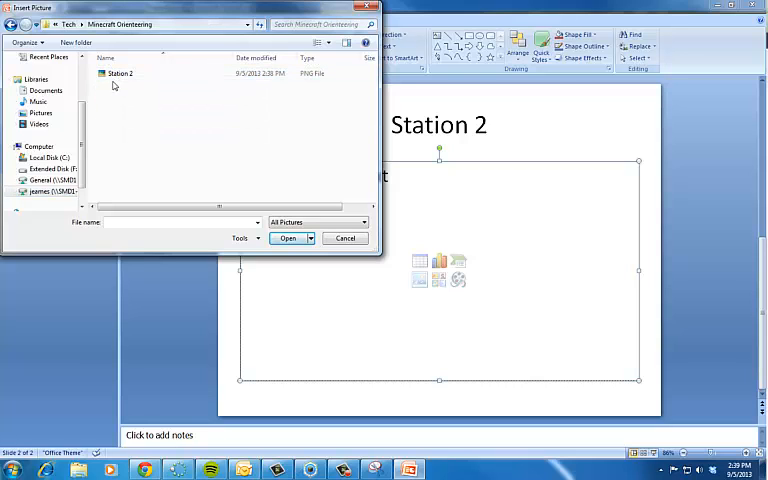
{"action": "left_click", "coordinate": [288, 238]}
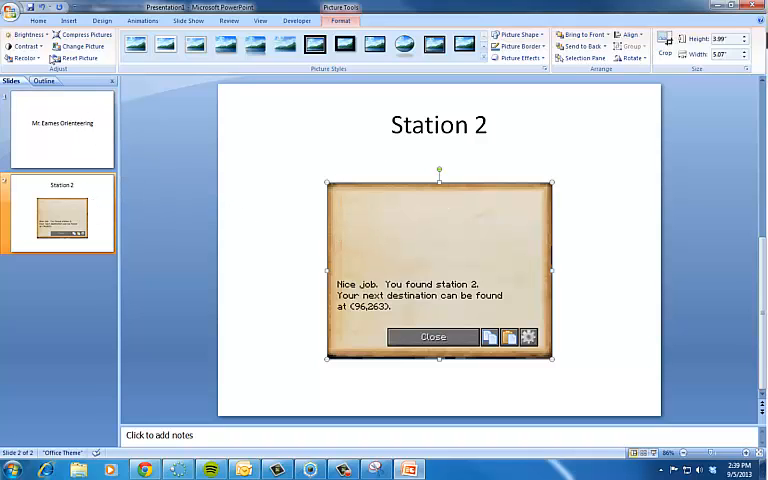
Add a third Title and Content slide and place the cursor in its title
{"action": "left_click", "coordinate": [38, 20]}
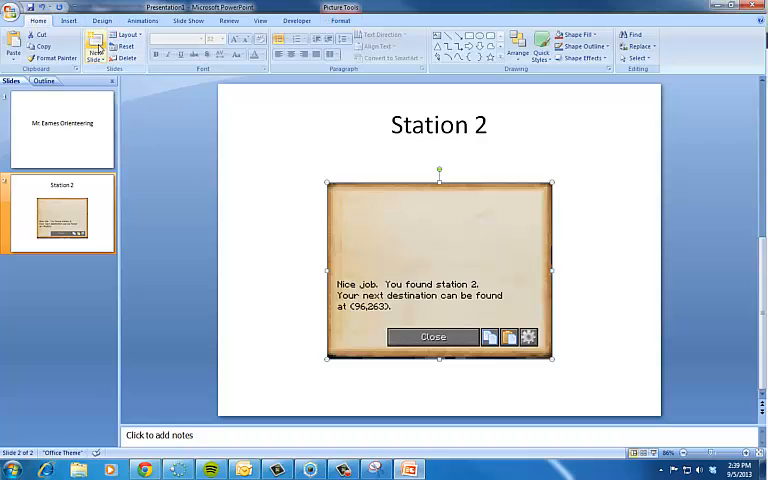
{"action": "left_click", "coordinate": [94, 44]}
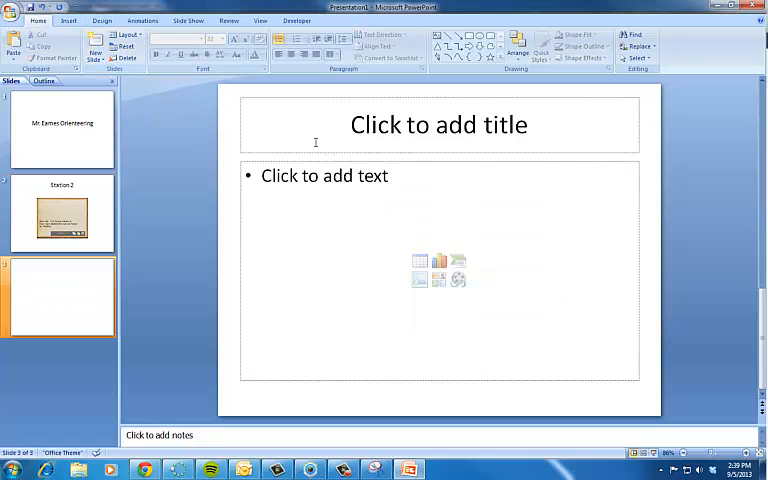
{"action": "left_click", "coordinate": [438, 124]}
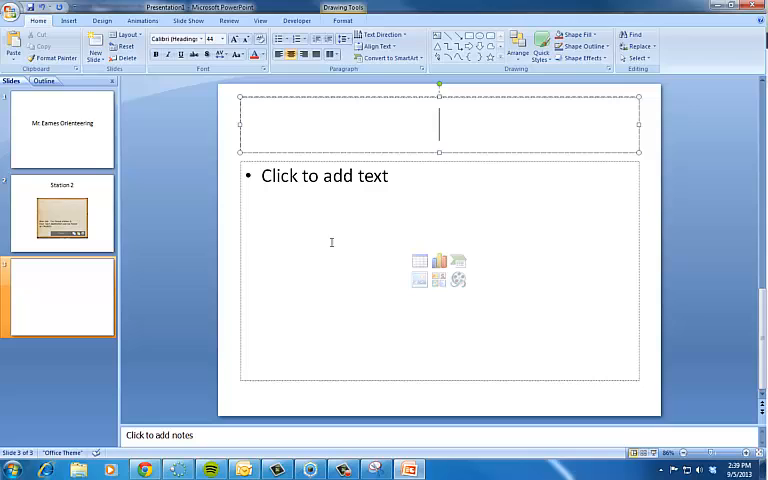
{"action": "mouse_move", "coordinate": [50, 210]}
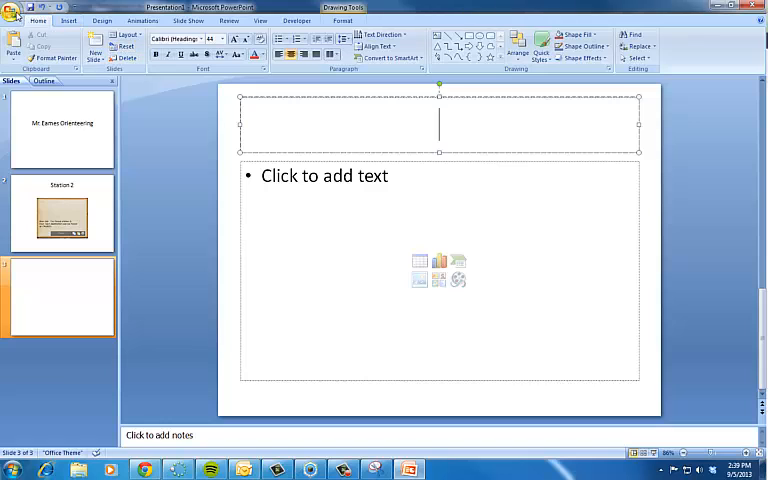
Save the deck as 'Orienteering_Eames' in the Minecraft Orienteering folder
{"action": "left_click", "coordinate": [13, 10]}
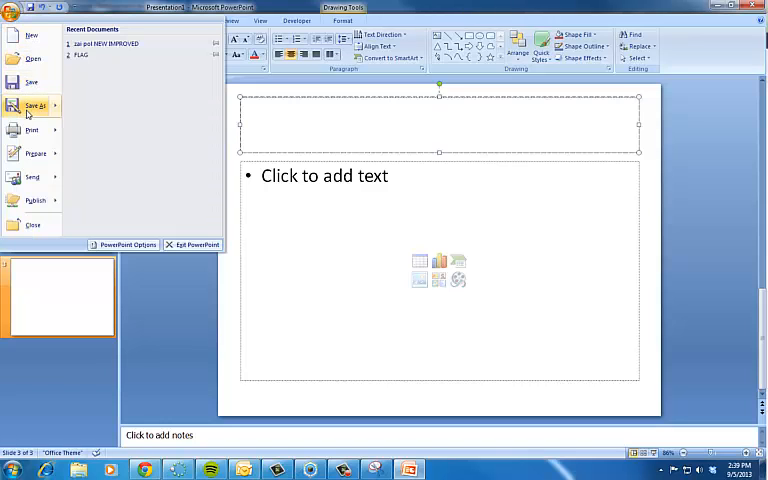
{"action": "left_click", "coordinate": [34, 105]}
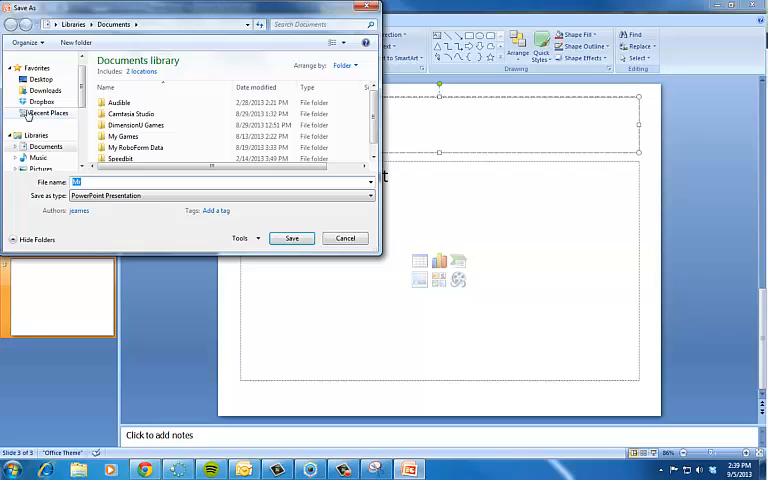
{"action": "scroll", "scroll_direction": "down", "scroll_amount": 3}
{"action": "type", "text": "Orienteering"}
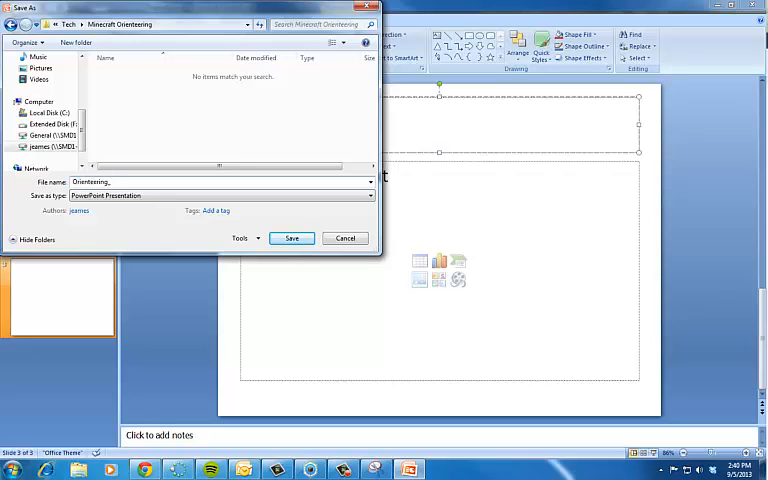
{"action": "type", "text": "Eames"}
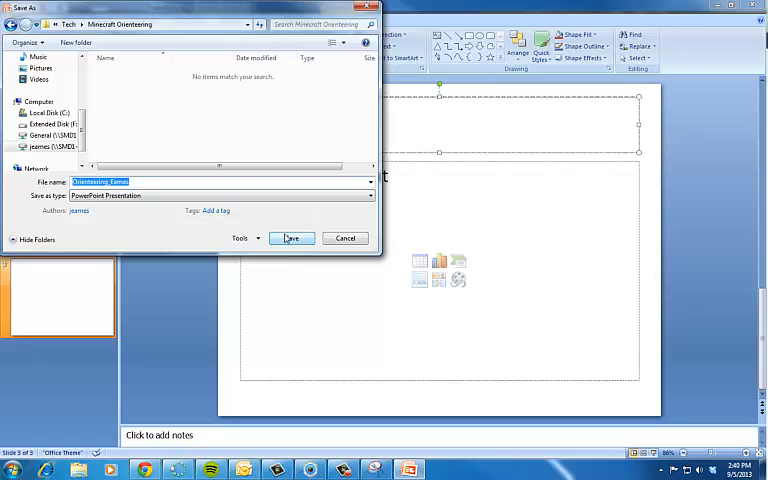
{"action": "left_click", "coordinate": [291, 238]}
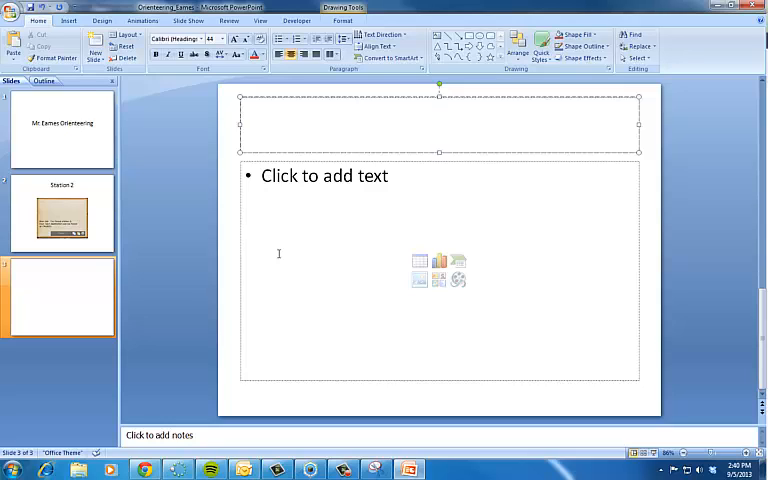
{"action": "left_click", "coordinate": [438, 123]}
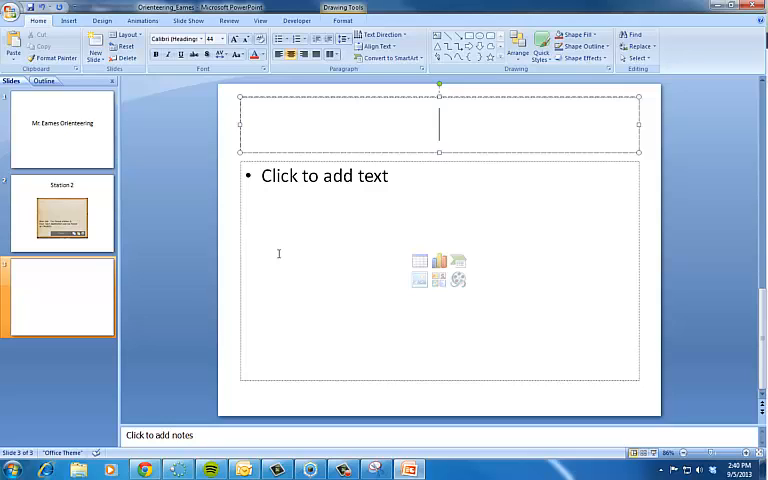